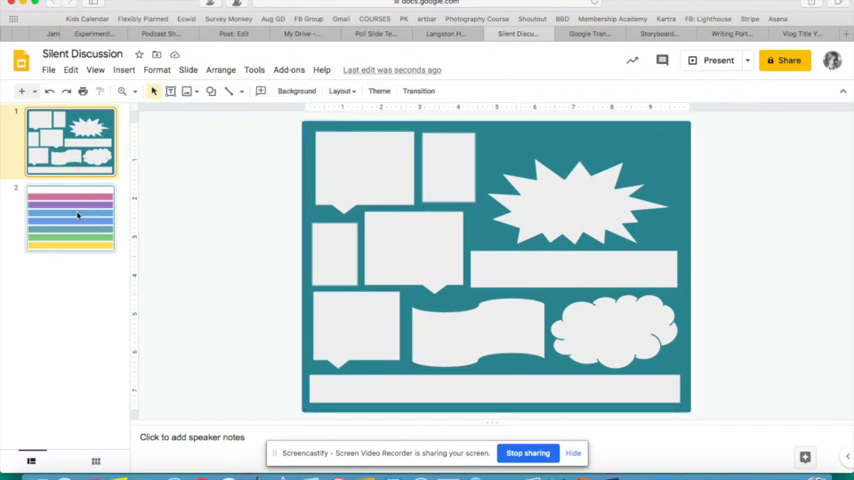
# - Browse the Insert > Shape options, then bring up the color-bar slide 2
pyautogui.click(70, 218)
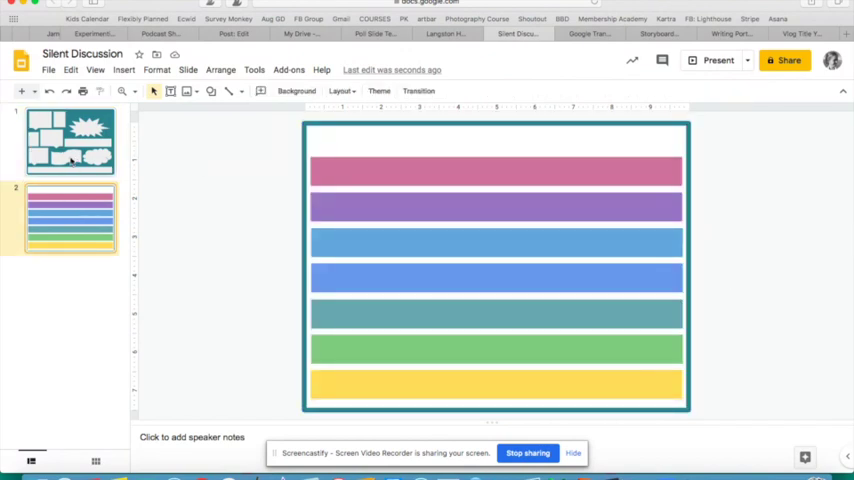
pyautogui.click(70, 140)
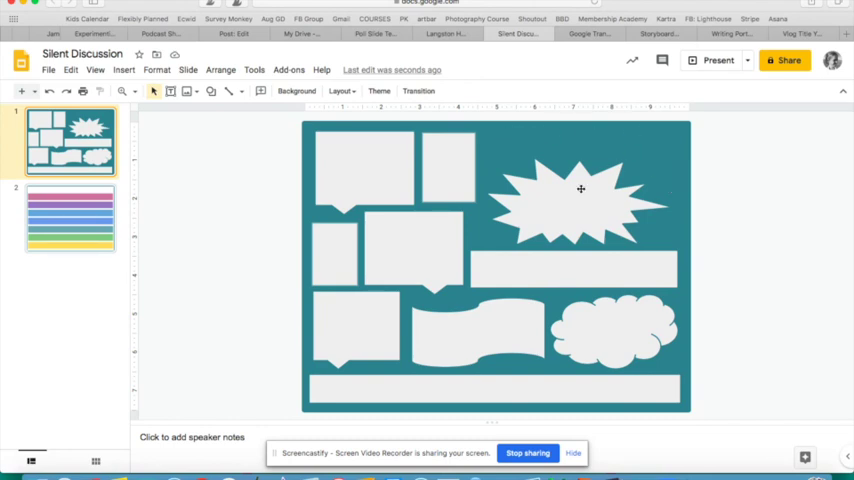
pyautogui.moveTo(423, 242)
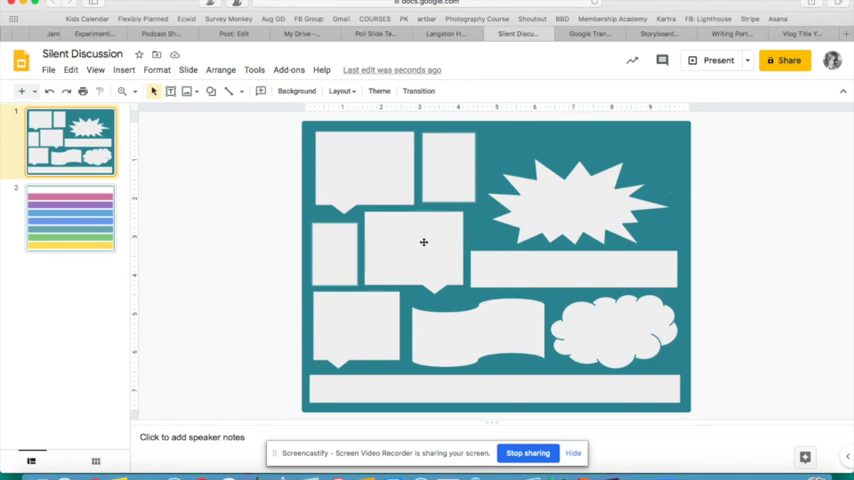
pyautogui.moveTo(443, 256)
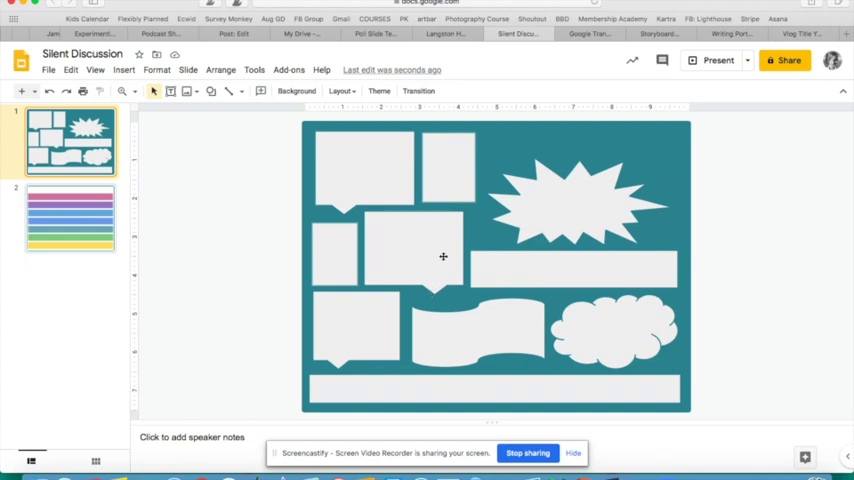
pyautogui.moveTo(561, 341)
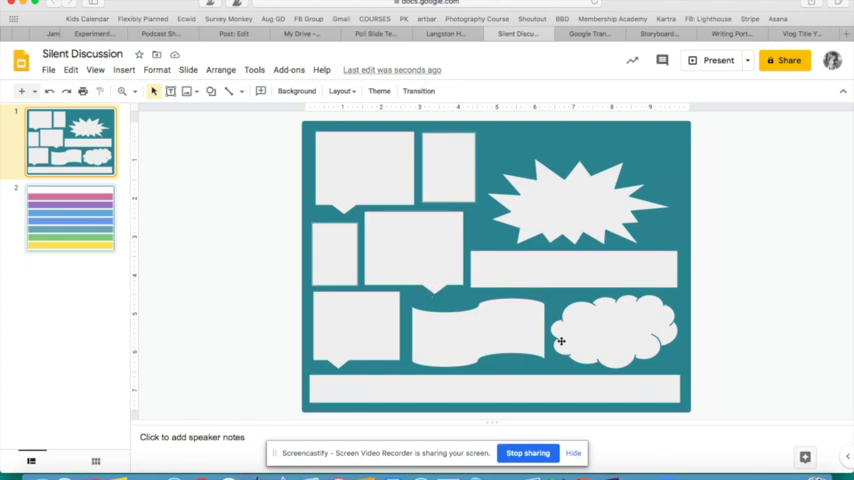
pyautogui.moveTo(577, 327)
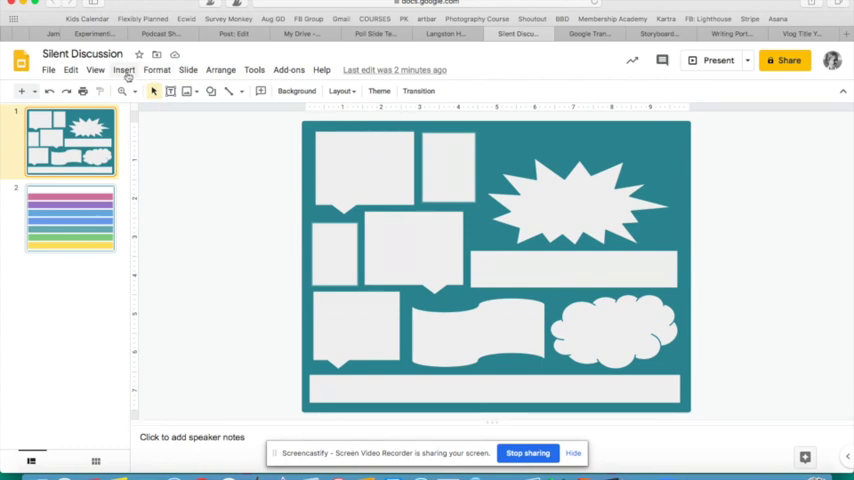
pyautogui.click(124, 69)
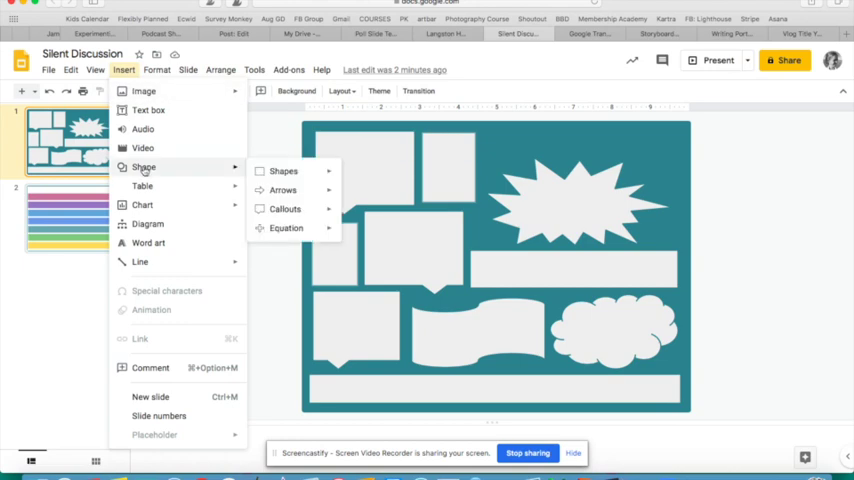
pyautogui.click(285, 208)
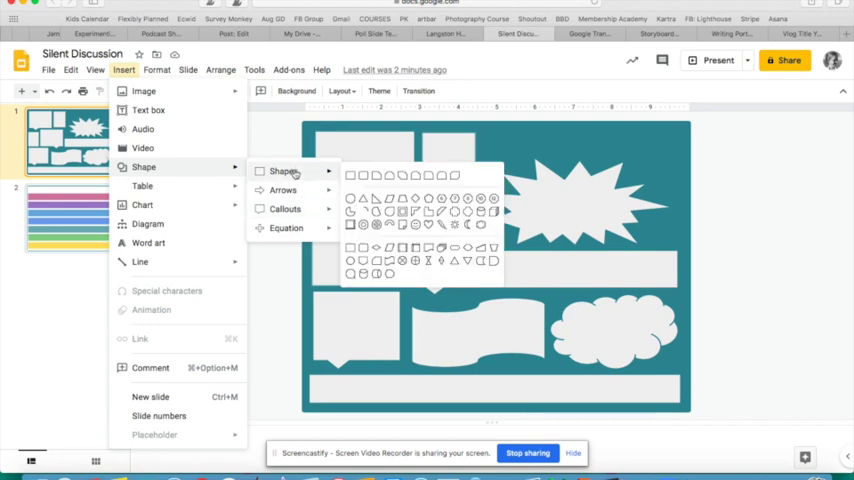
pyautogui.moveTo(351, 177)
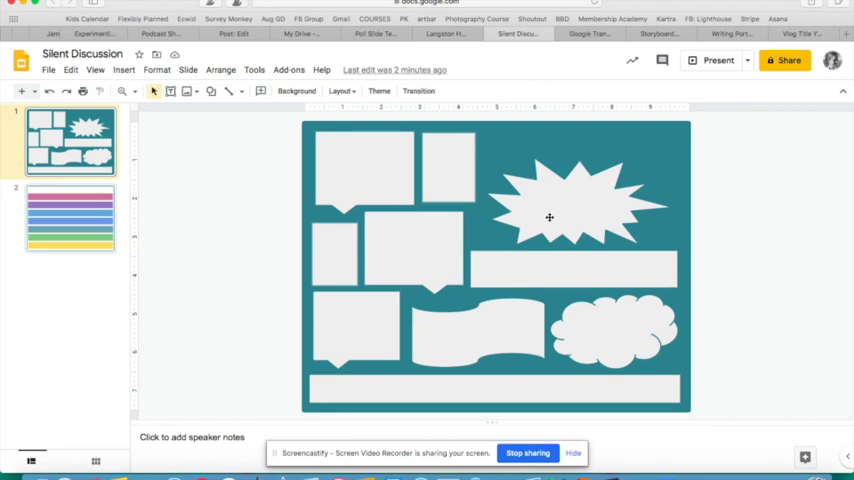
pyautogui.moveTo(636, 129)
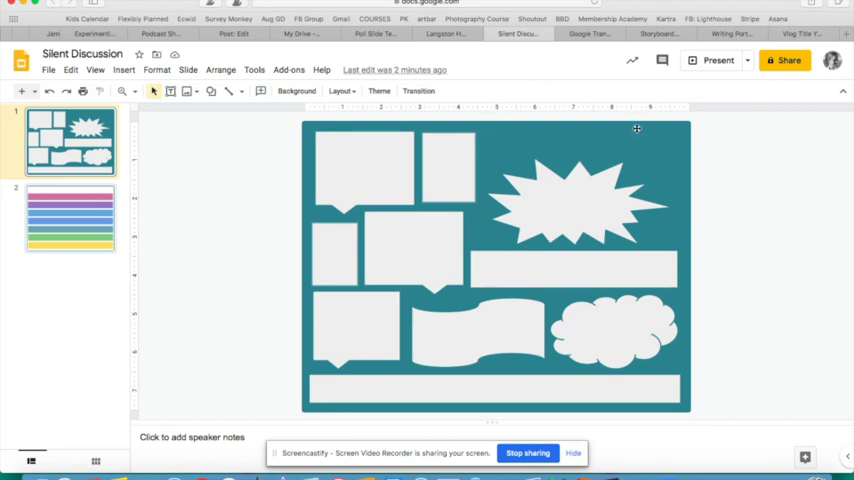
pyautogui.moveTo(575, 213)
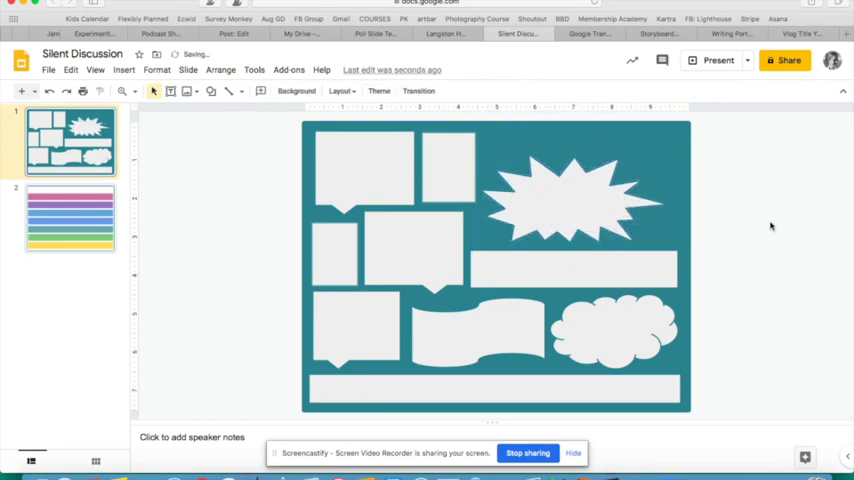
pyautogui.click(70, 218)
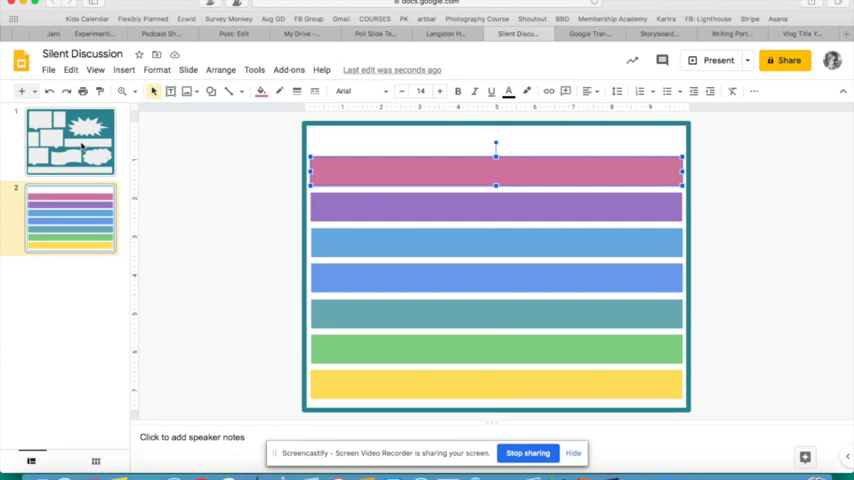
# - Download the callout slide as an image and export it from Preview to a new file
pyautogui.click(70, 140)
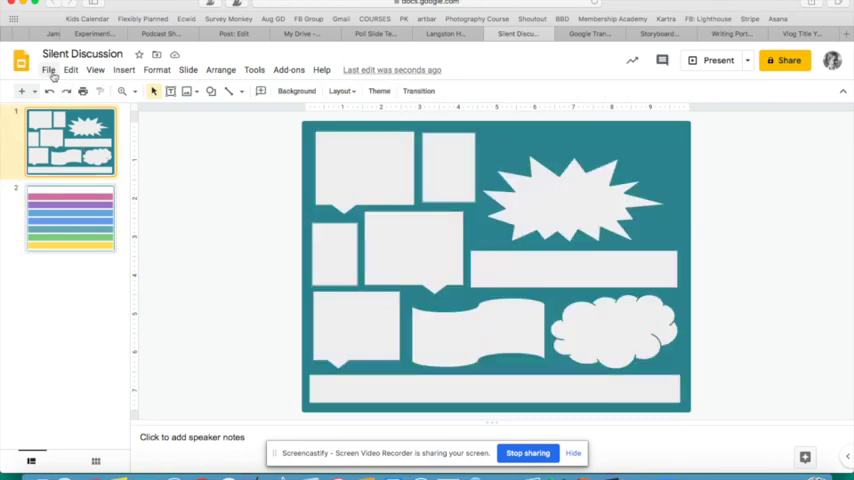
pyautogui.click(48, 70)
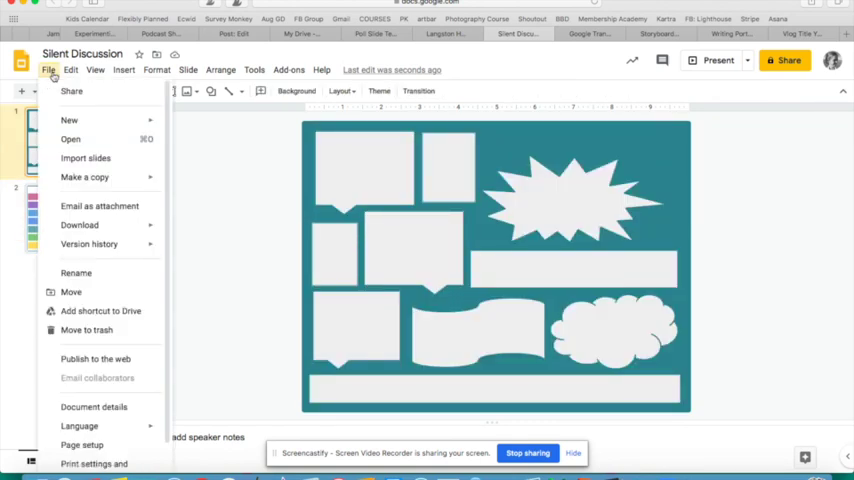
pyautogui.click(79, 224)
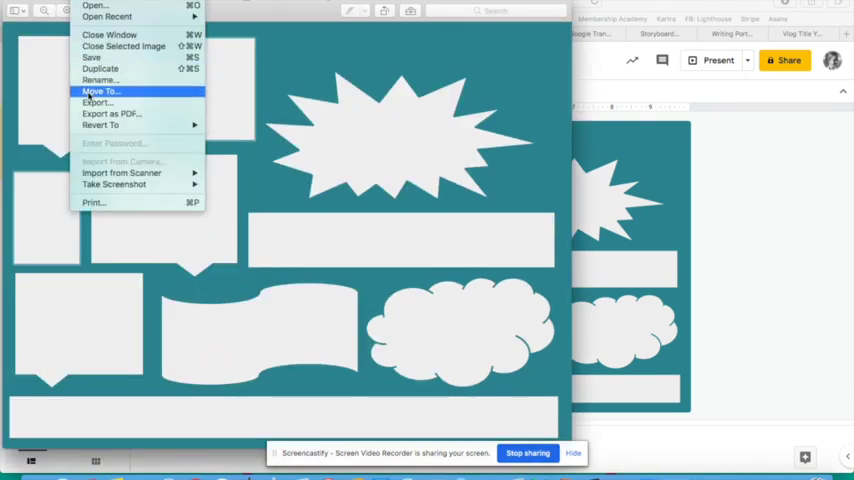
pyautogui.click(96, 102)
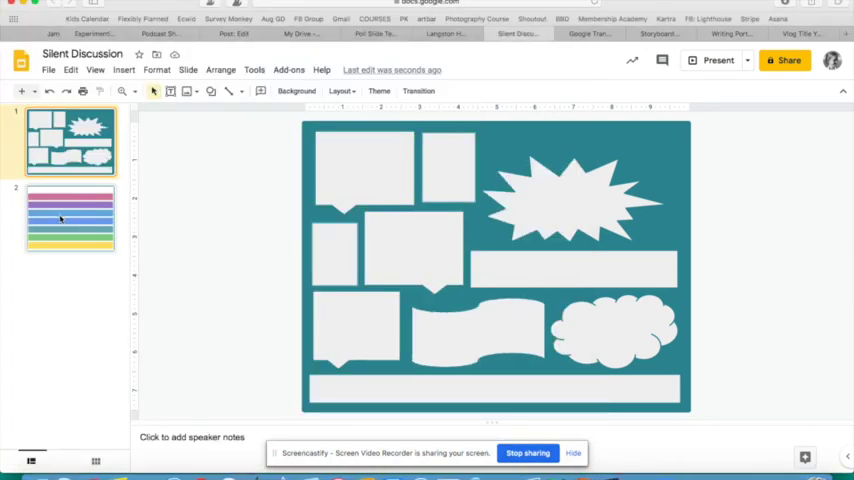
# - Download the color-bar slide as a PNG and export it as '1 Discussion Background'
pyautogui.click(48, 70)
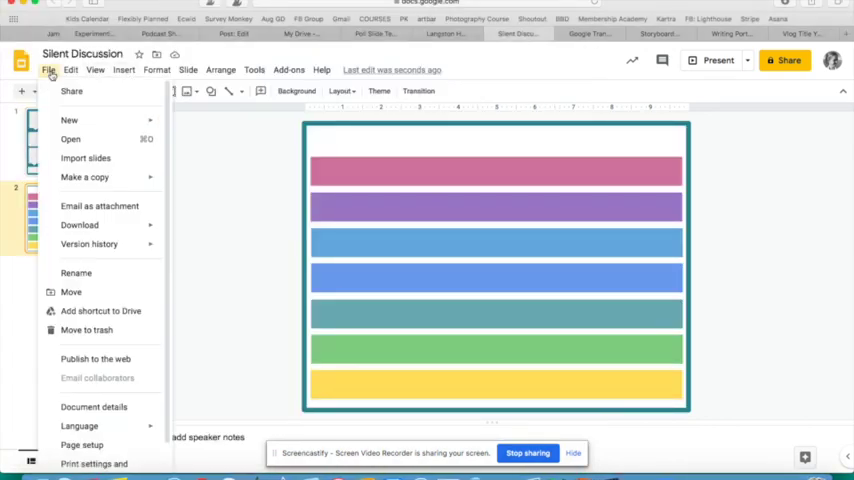
pyautogui.click(79, 224)
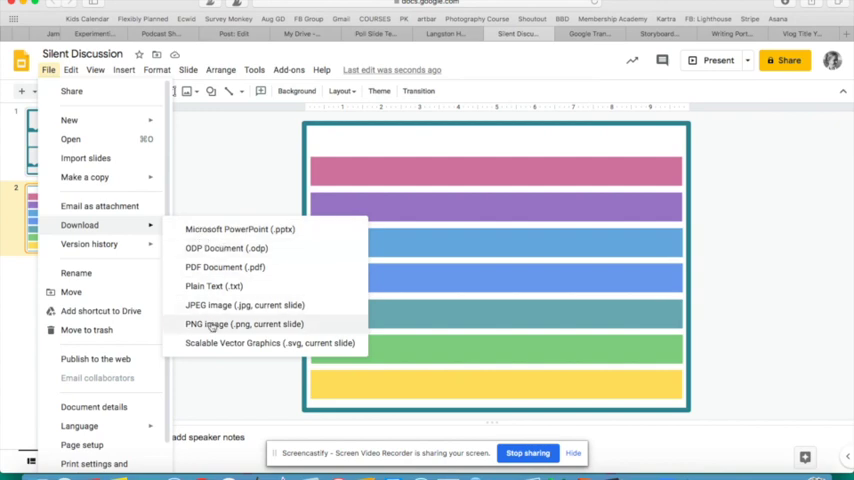
pyautogui.click(243, 323)
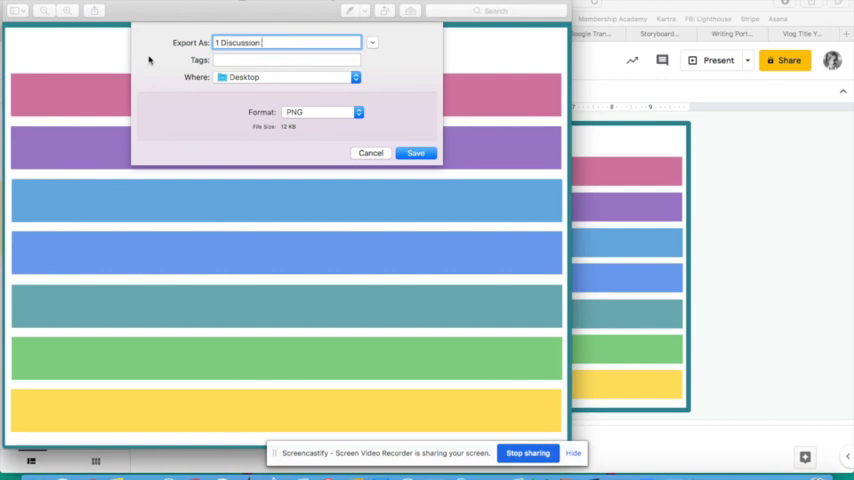
pyautogui.write('Background')
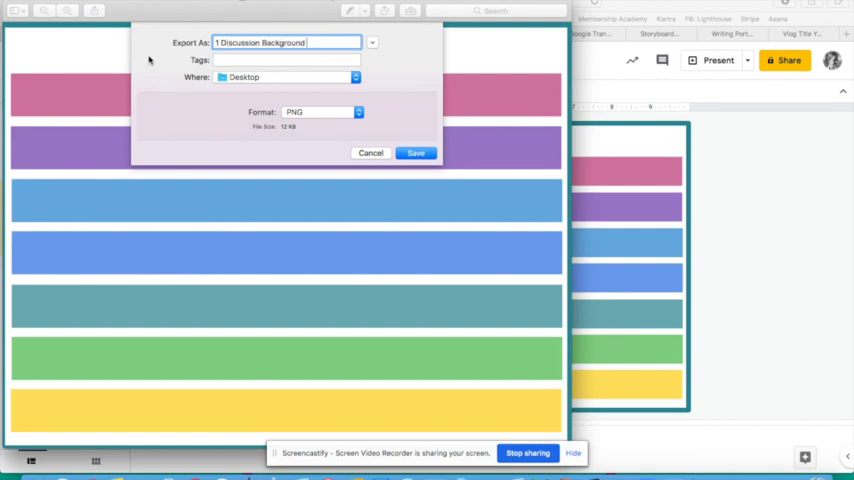
pyautogui.click(415, 152)
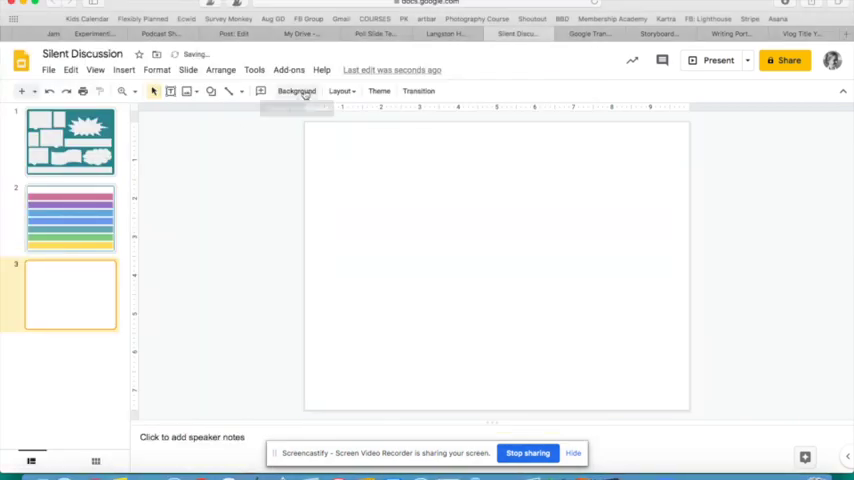
# - Set the new third slide's background to the flattened speech-bubble callout PNG
pyautogui.click(296, 91)
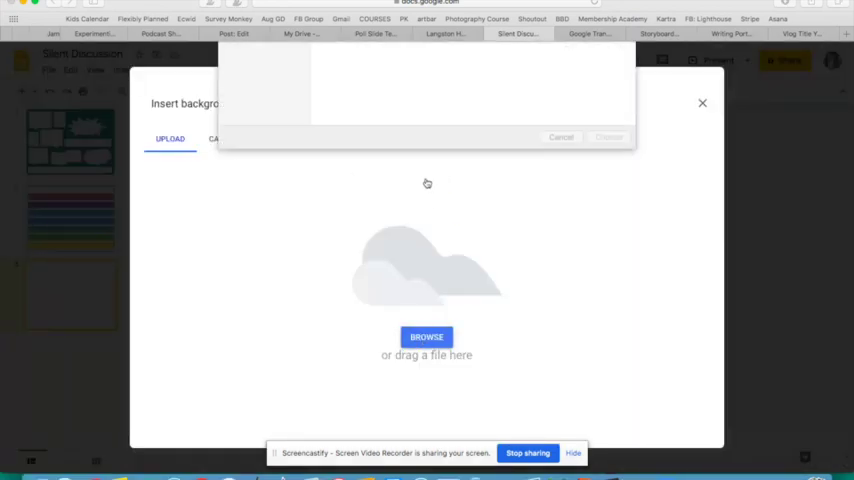
pyautogui.click(427, 337)
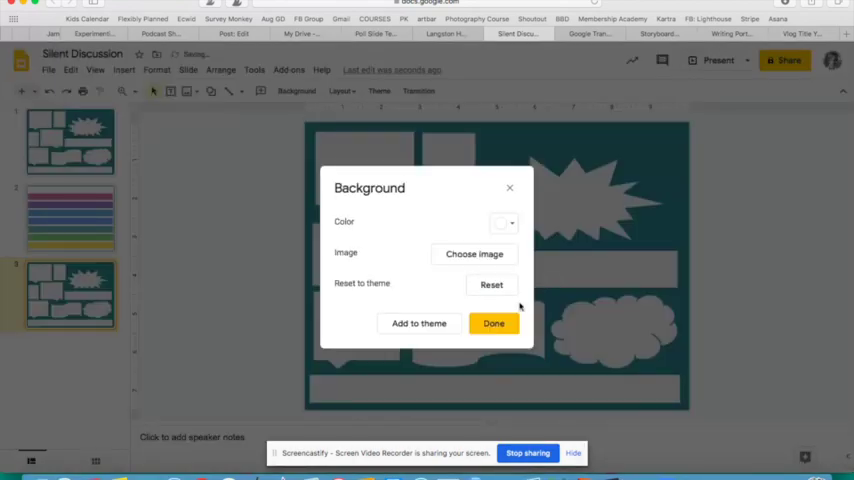
pyautogui.click(493, 323)
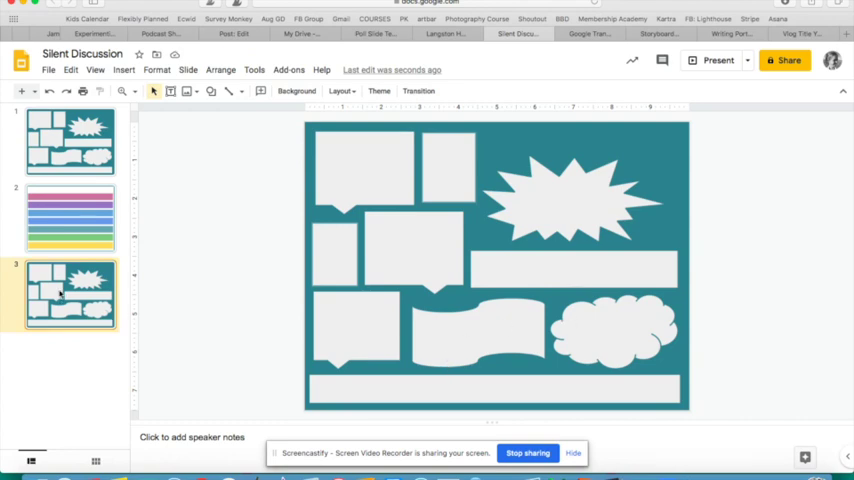
# - Set the new fourth slide's background to the uploaded color-bar PNG
pyautogui.click(295, 91)
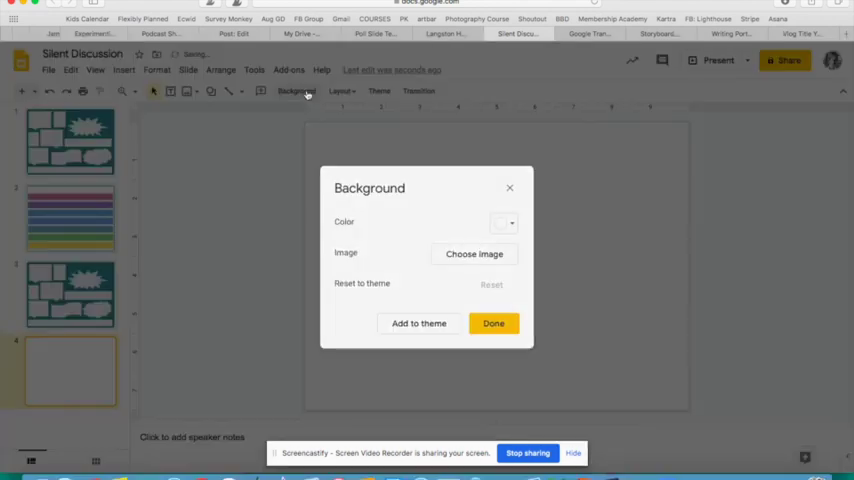
pyautogui.click(474, 253)
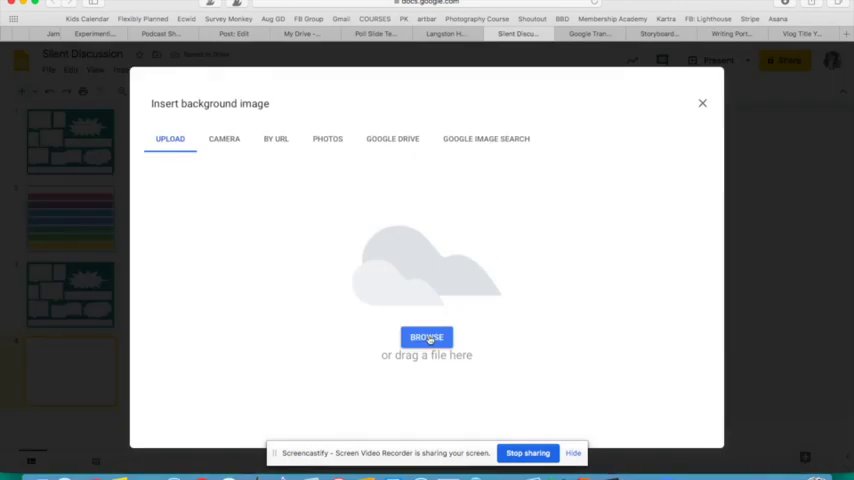
pyautogui.click(427, 337)
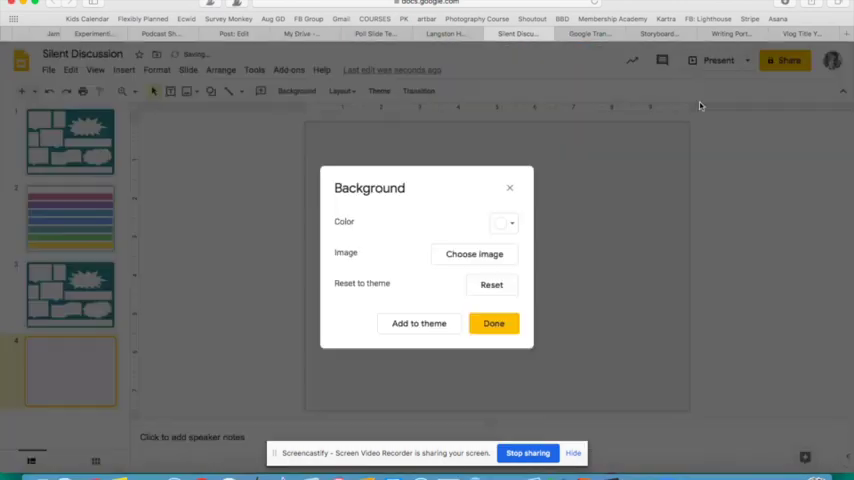
pyautogui.click(493, 323)
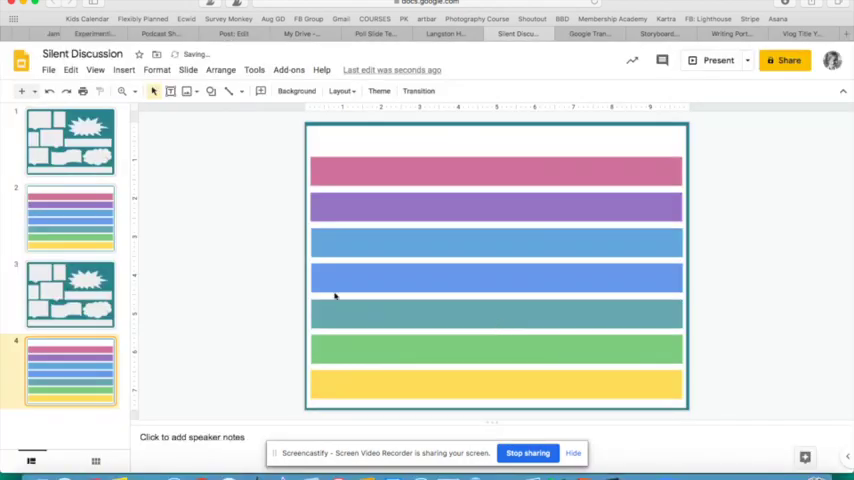
pyautogui.click(70, 293)
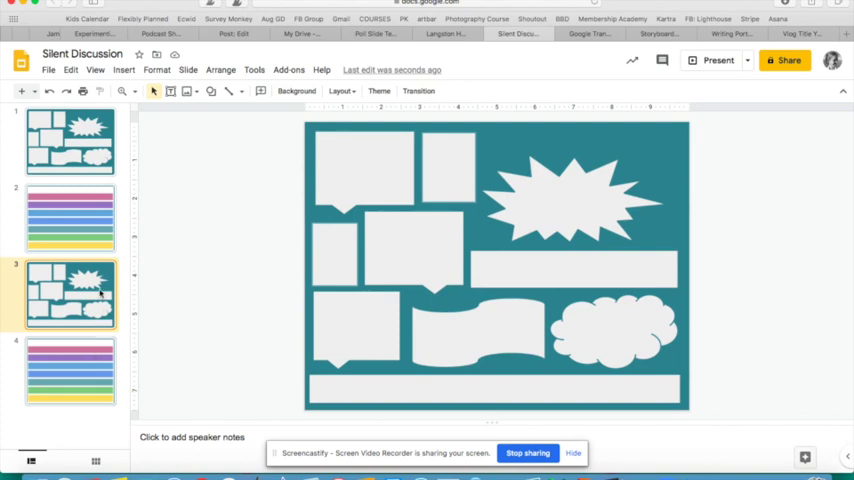
pyautogui.moveTo(90, 363)
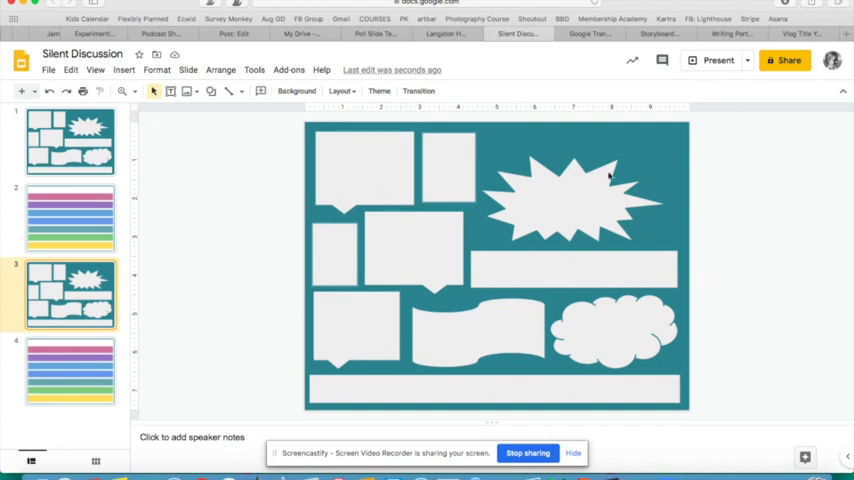
pyautogui.moveTo(530, 258)
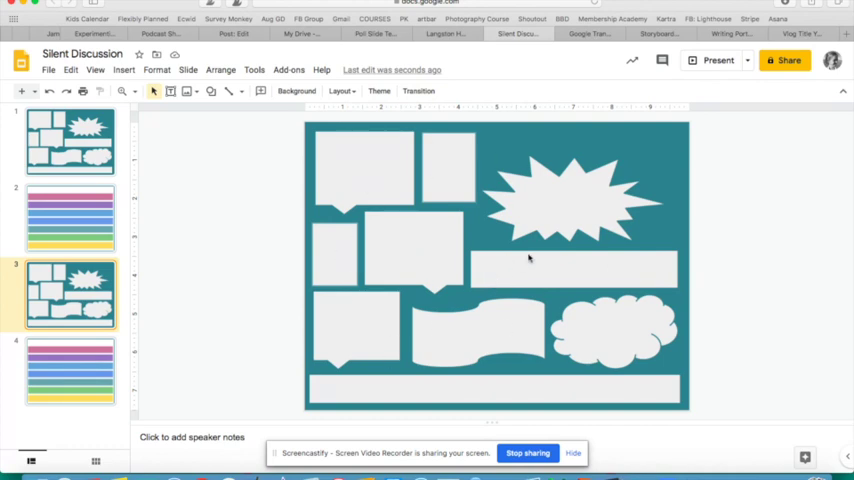
pyautogui.moveTo(527, 182)
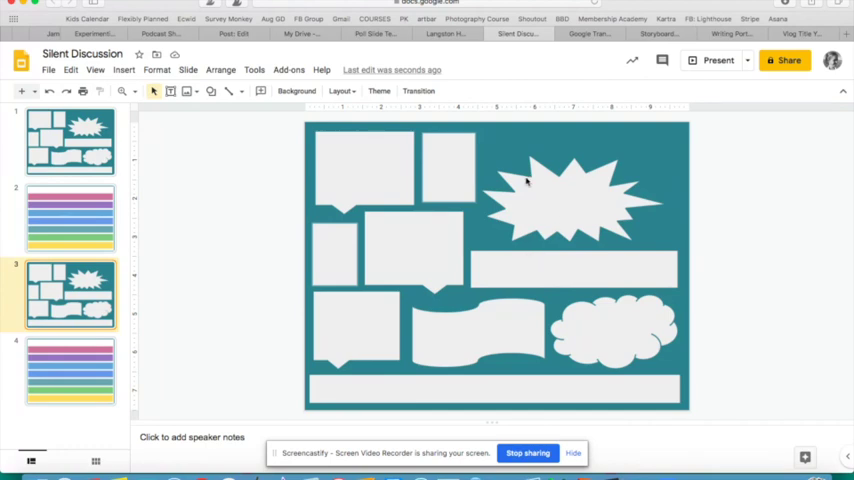
pyautogui.moveTo(483, 281)
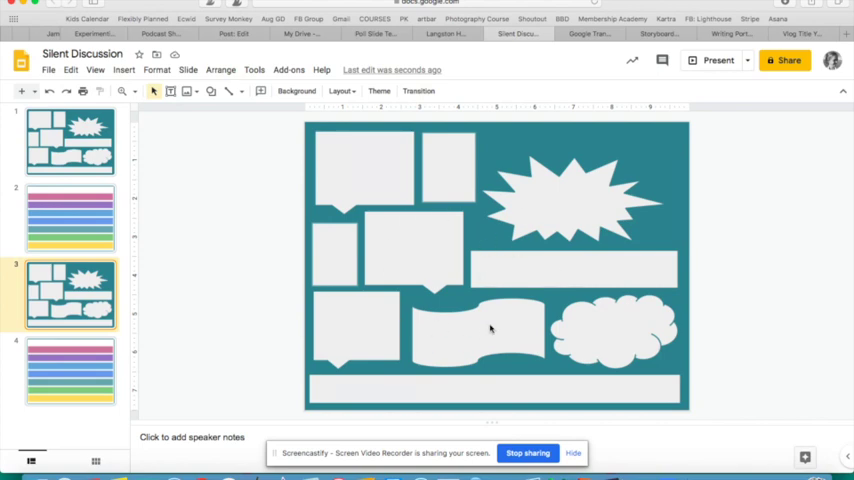
pyautogui.moveTo(588, 315)
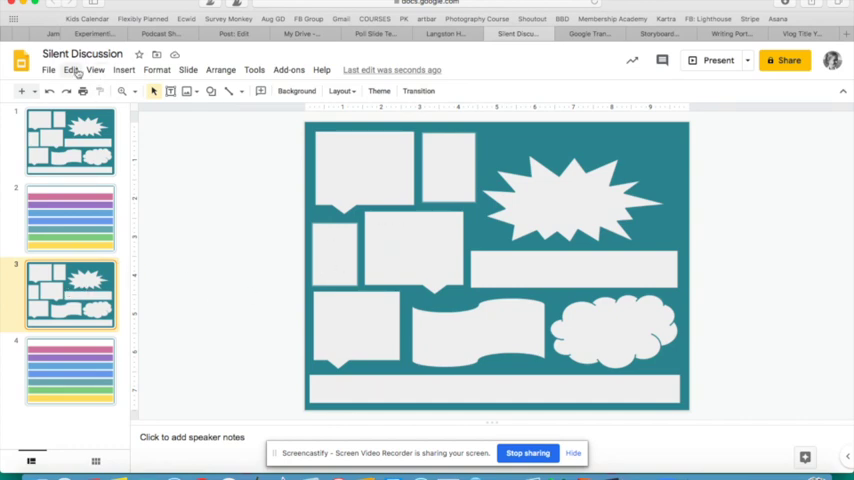
# - Duplicate the callout slide several times and draw a text box above slide 3's starburst
pyautogui.click(70, 69)
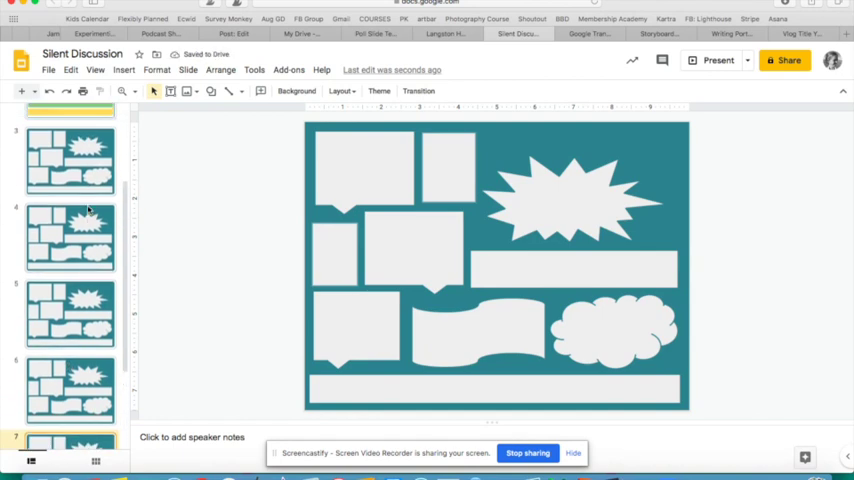
pyautogui.click(70, 160)
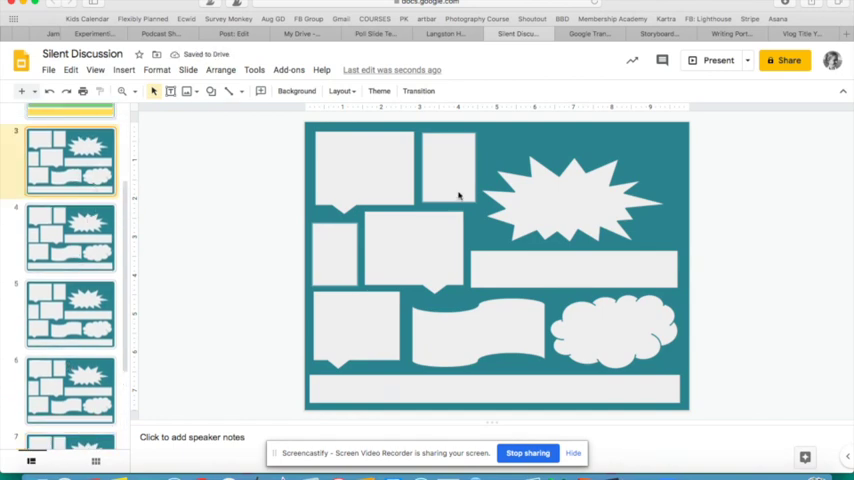
pyautogui.click(123, 70)
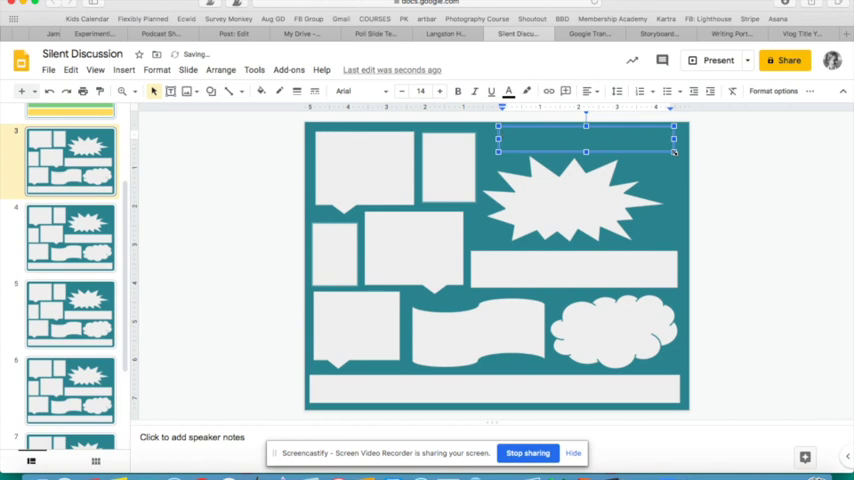
# - Type the white, centered Long Way Down key-theme question and add a top-left bubble text box
pyautogui.write('w')
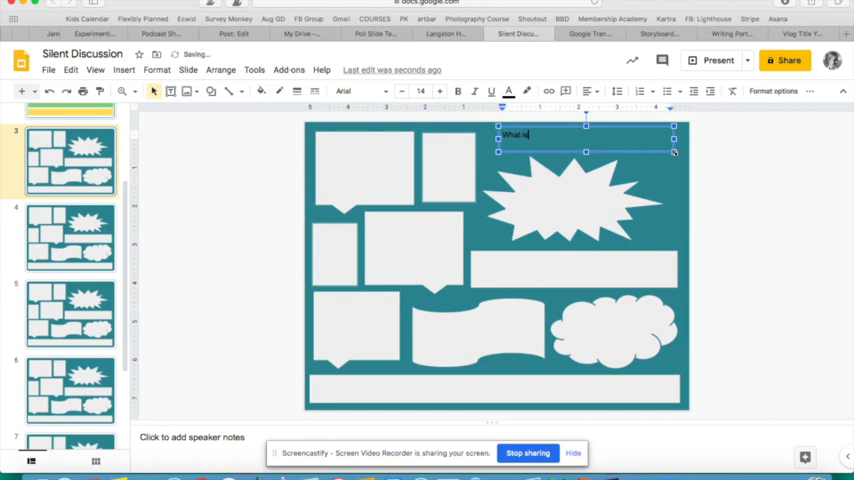
pyautogui.write('the key theme of Long Way Down, in your opinion?')
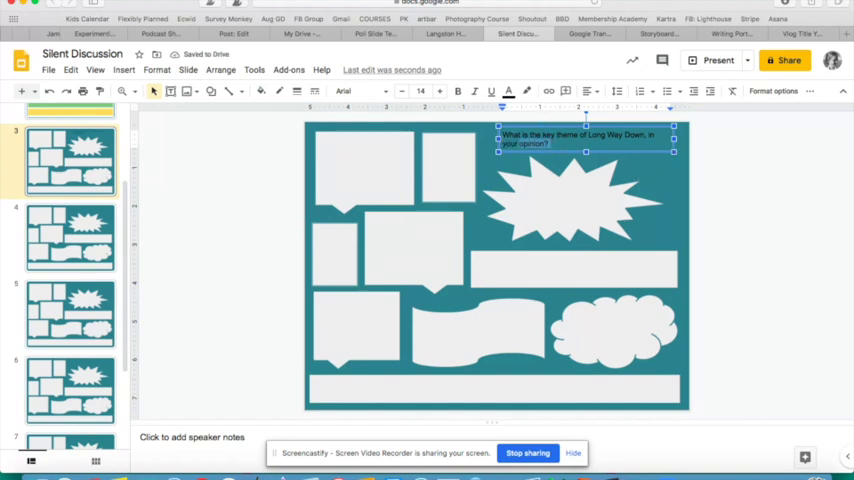
pyautogui.click(442, 92)
pyautogui.write('Insert your')
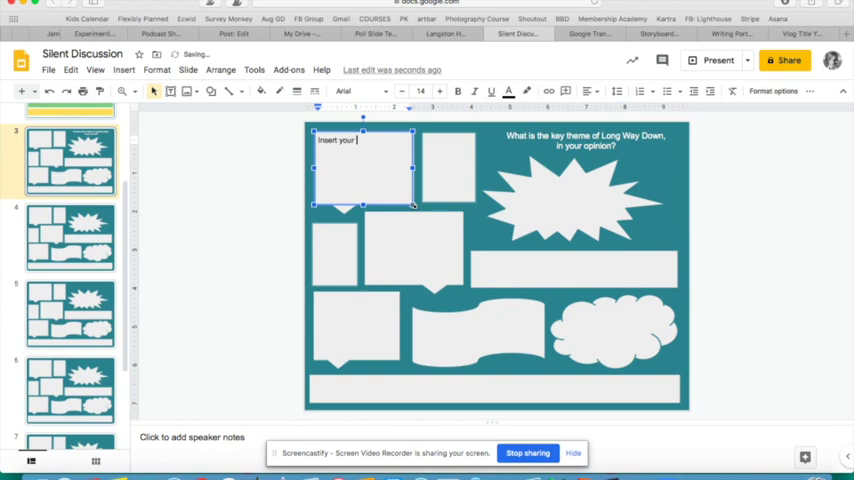
# - Complete 'Insert your comment here' and copy it into the middle bubble and wide rectangle
pyautogui.write('comment here')
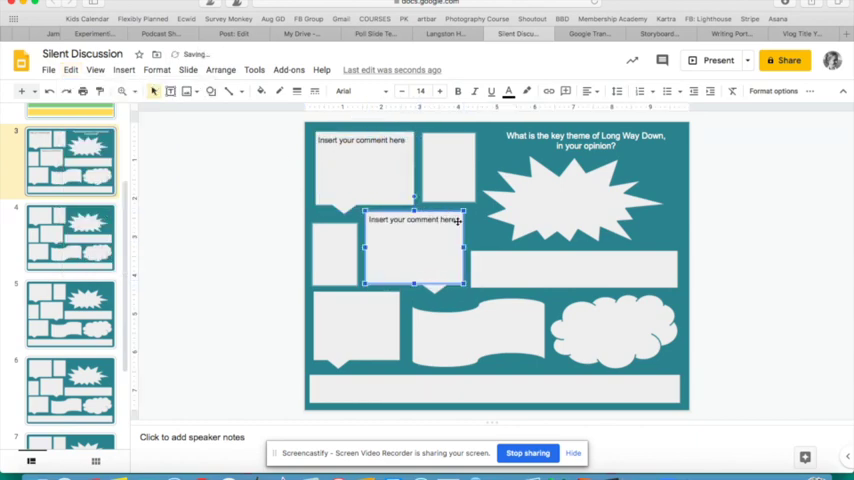
pyautogui.click(70, 70)
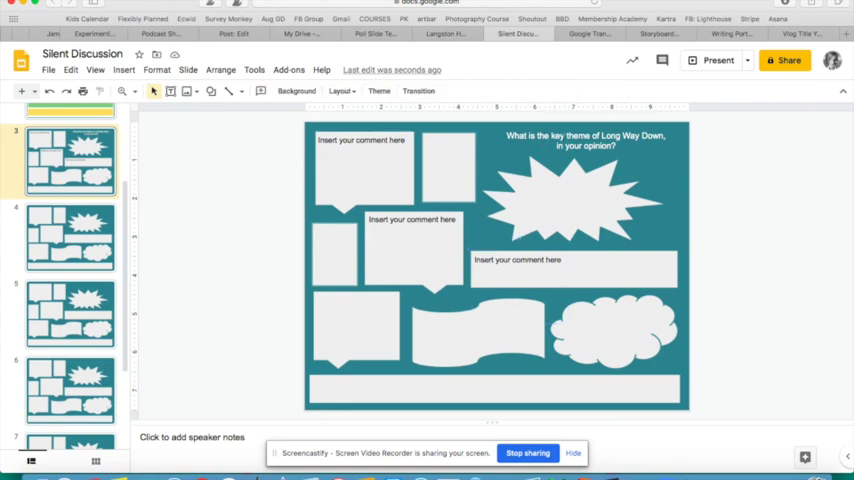
pyautogui.moveTo(393, 333)
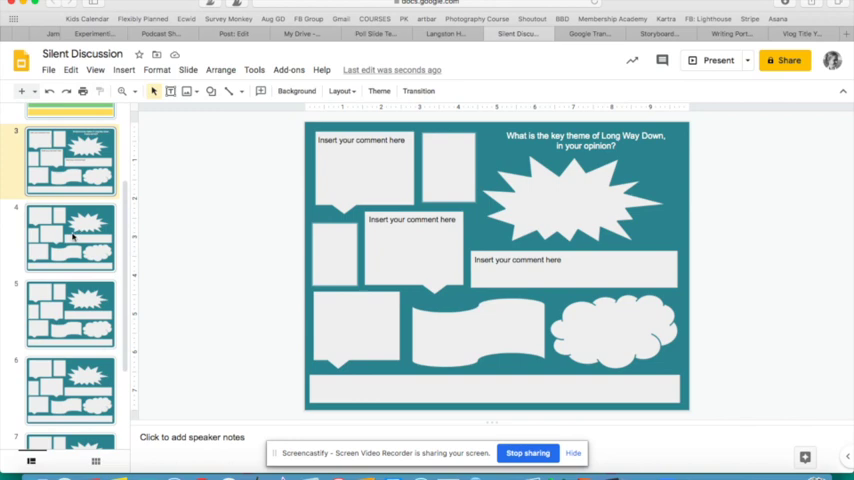
pyautogui.click(70, 237)
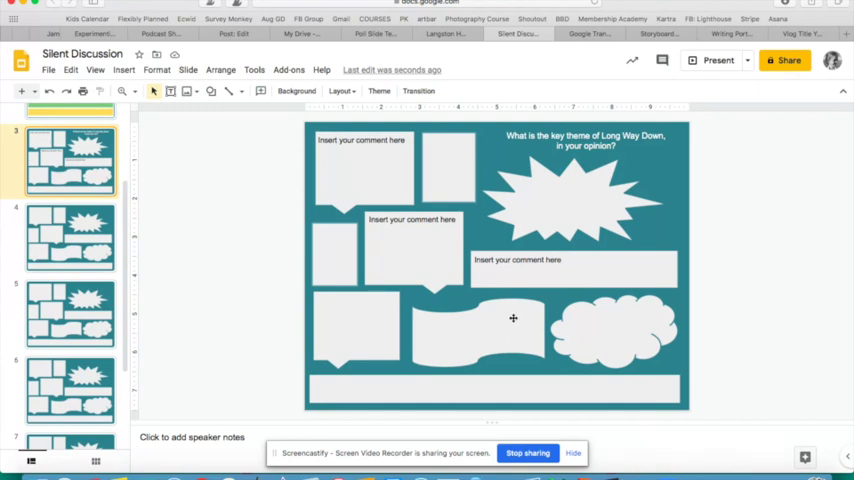
pyautogui.moveTo(577, 243)
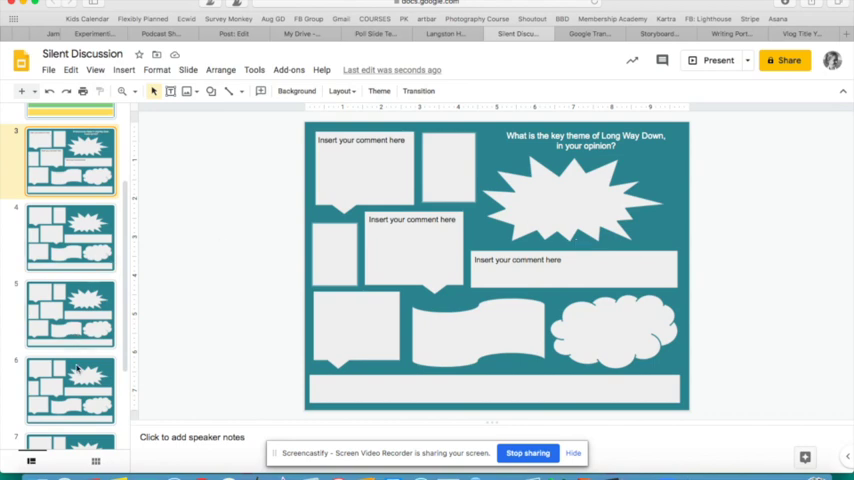
pyautogui.scroll(-3)
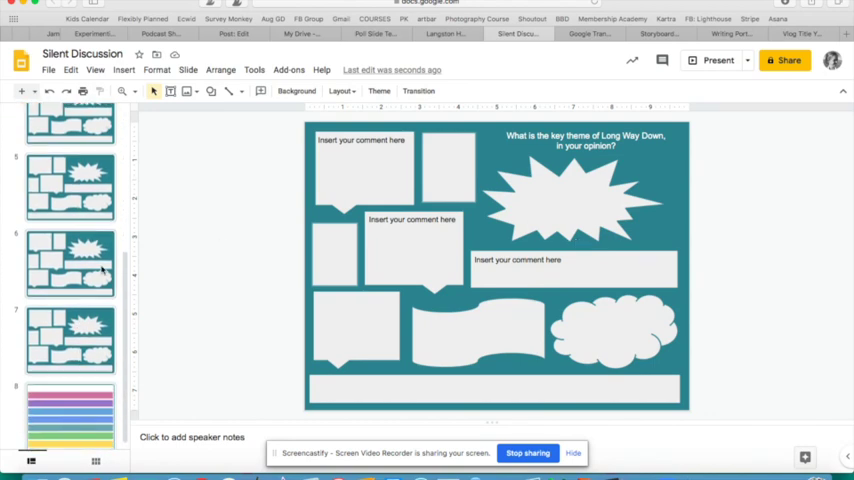
pyautogui.scroll(-3)
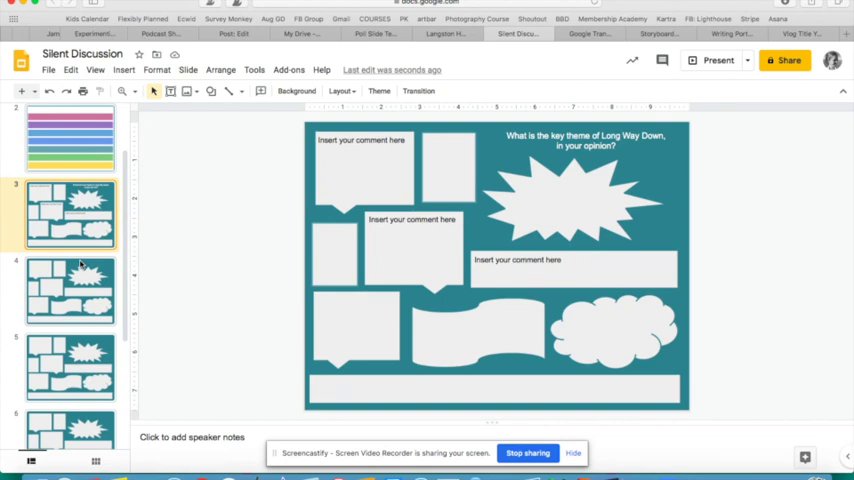
pyautogui.moveTo(180, 258)
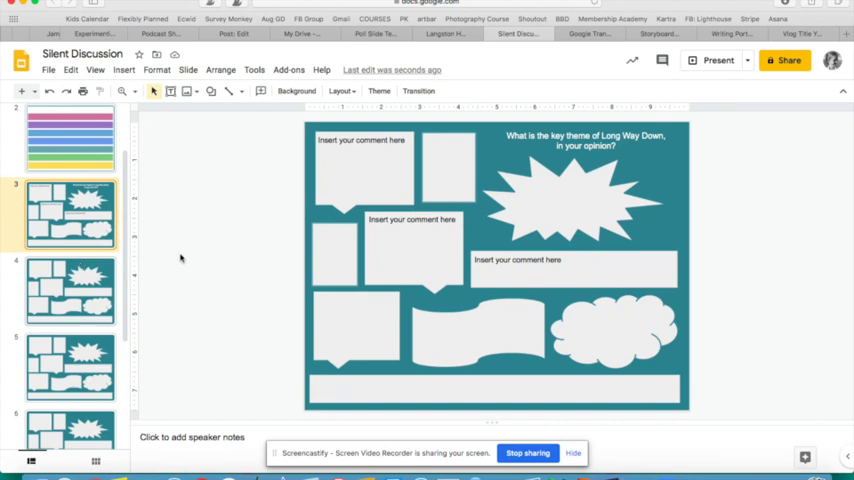
pyautogui.moveTo(195, 270)
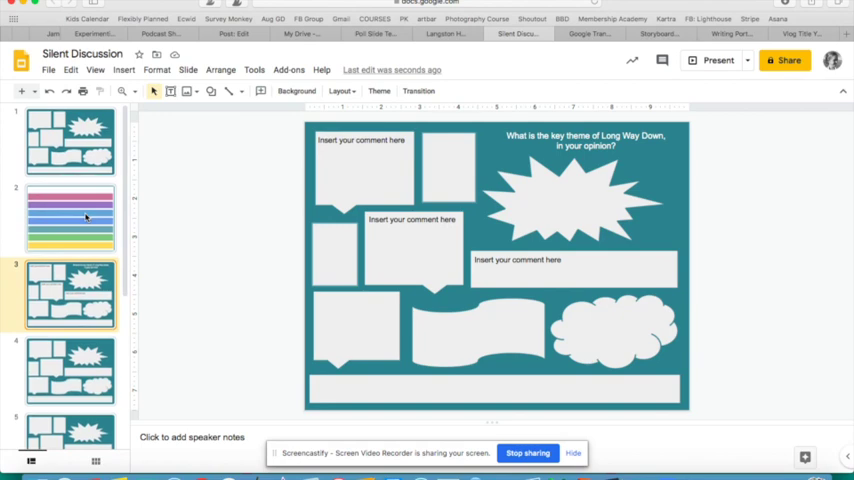
# - Add a centered top text box on slide 2 asking which quotation was most compelling
pyautogui.click(70, 218)
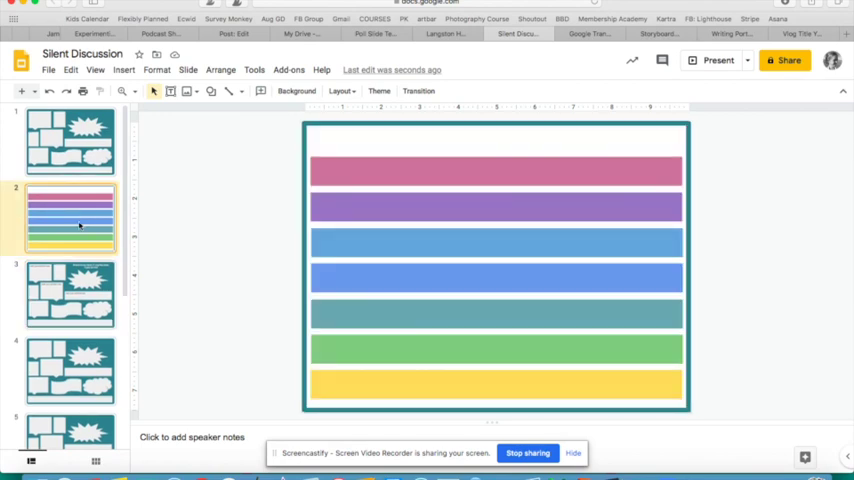
pyautogui.click(123, 69)
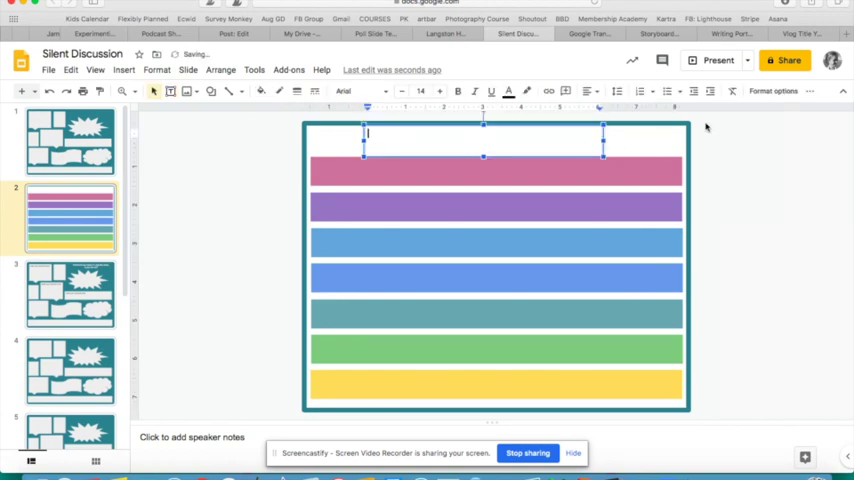
pyautogui.write('What w')
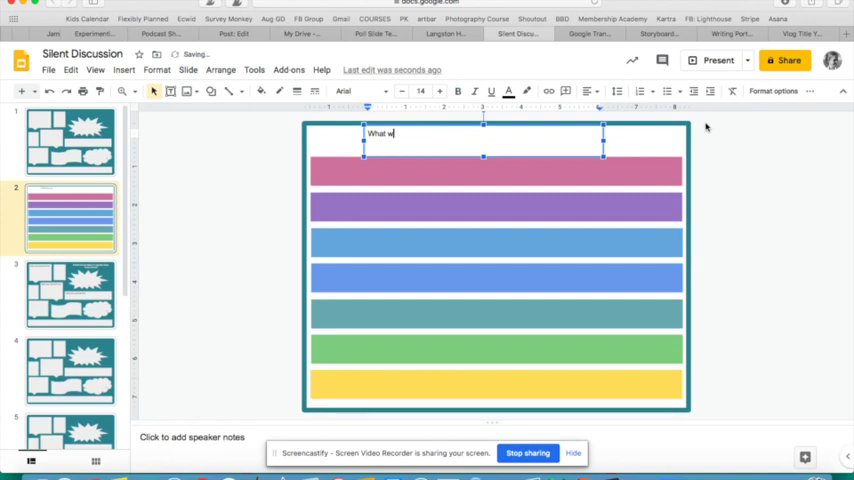
pyautogui.write('Which quote')
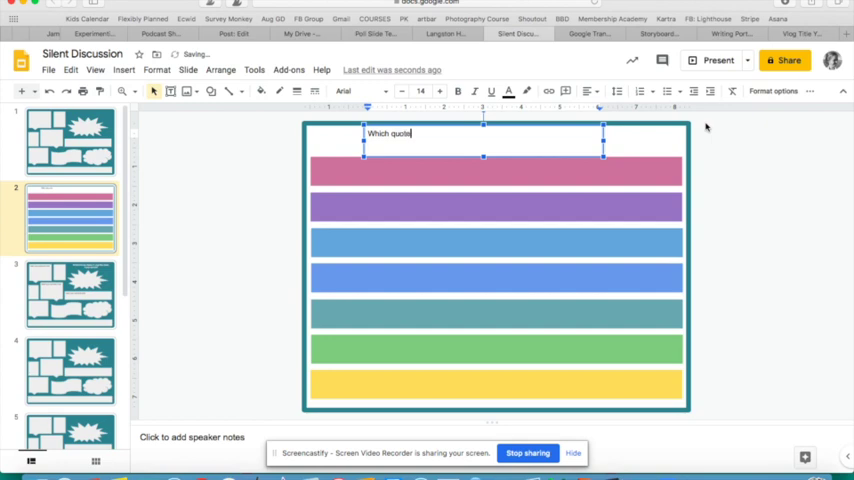
pyautogui.write('tion stood out to you as most compelling')
pyautogui.click(496, 171)
pyautogui.write('Insert')
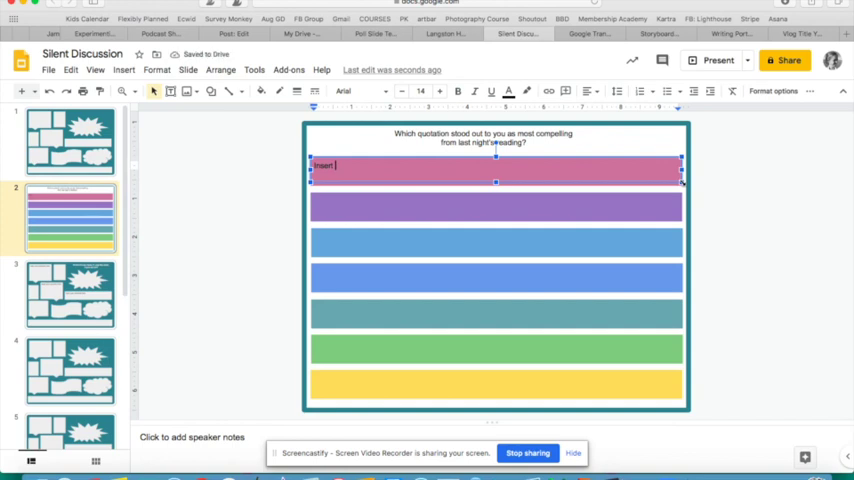
# - Fill the pink and purple bars with 'Insert Quotation Here', then return to callout slide 1
pyautogui.write('Quotation Here')
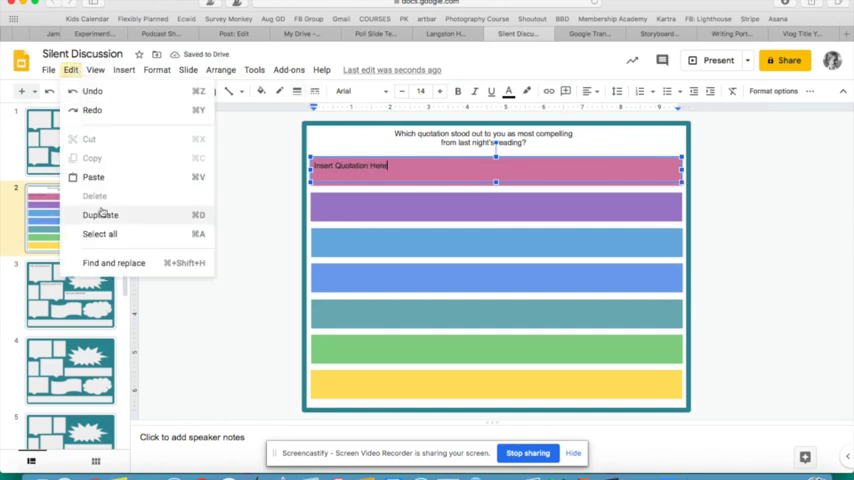
pyautogui.click(100, 214)
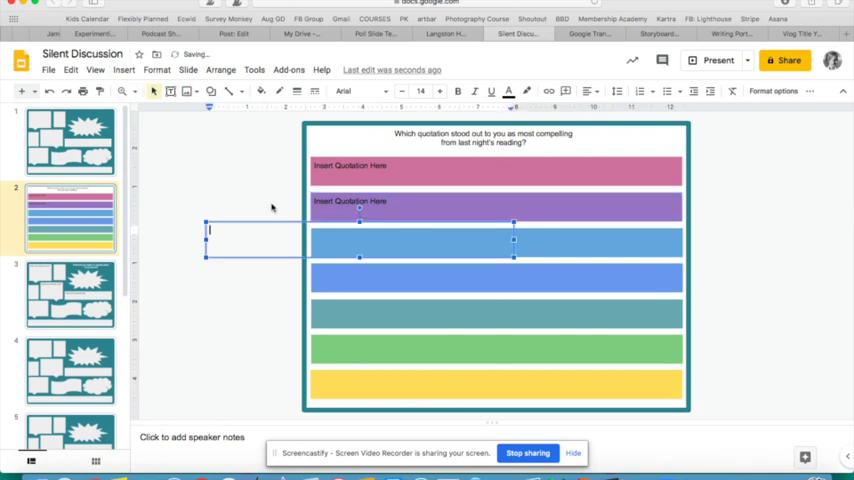
pyautogui.click(228, 246)
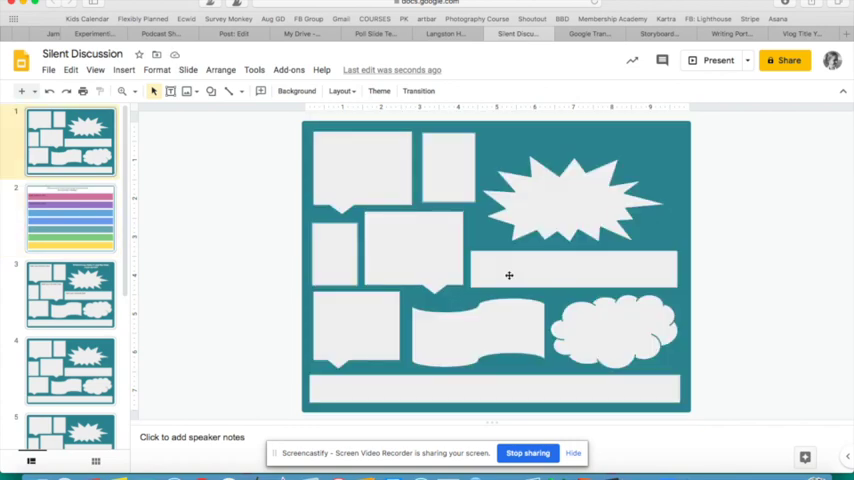
# - Return to slide 2, the color-bar slide with the quotation question and two quotation placeholders
pyautogui.click(70, 217)
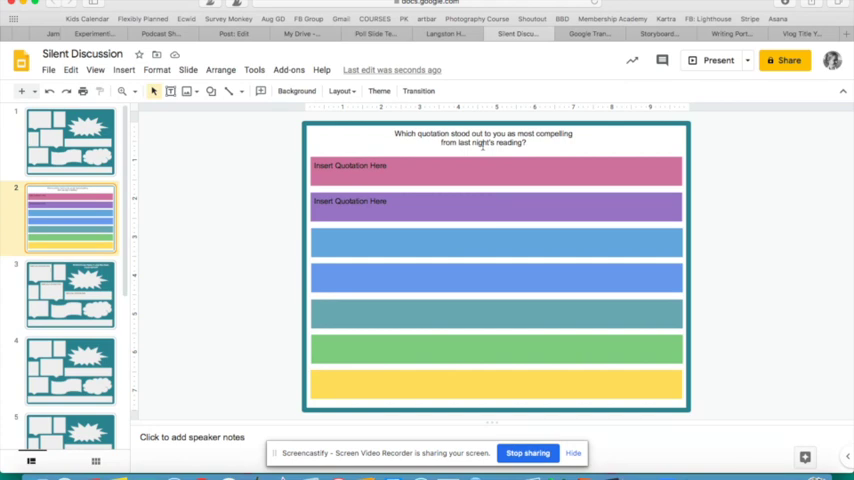
pyautogui.moveTo(543, 168)
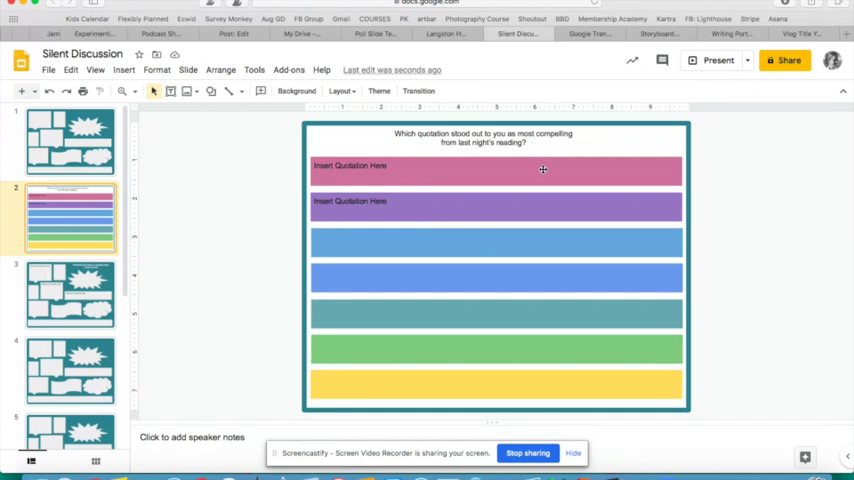